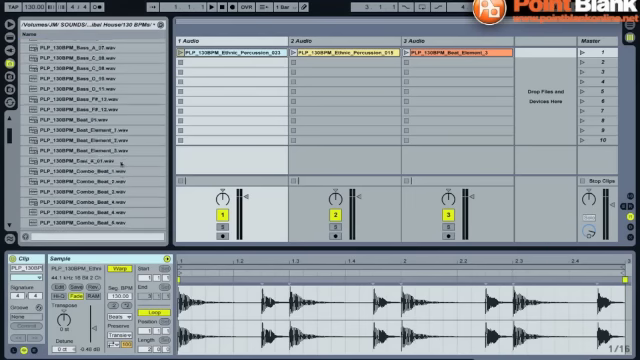
# Enable the sidechain input on track 2's Auto Filter, which is high-passing at 200 Hz
pyautogui.scroll(-3)
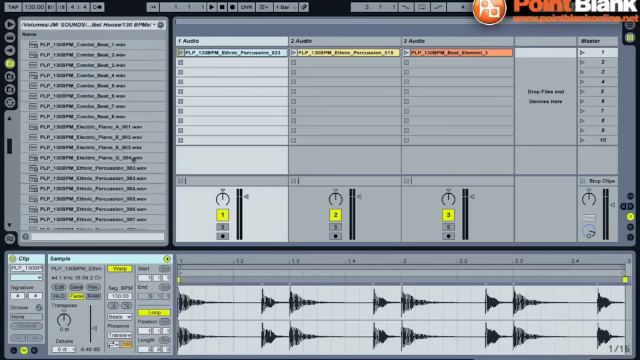
pyautogui.scroll(-3)
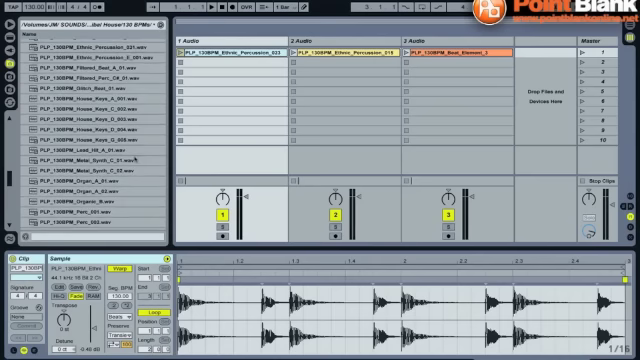
pyautogui.scroll(-3)
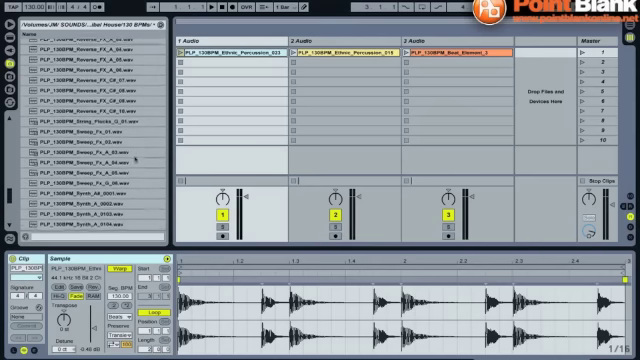
pyautogui.scroll(-3)
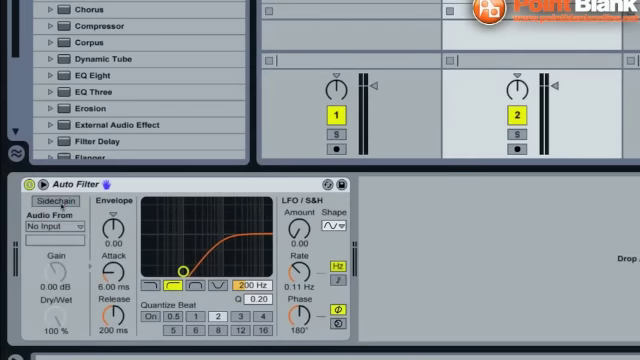
pyautogui.click(42, 199)
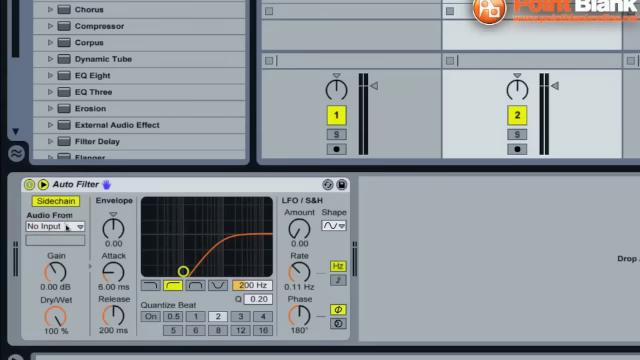